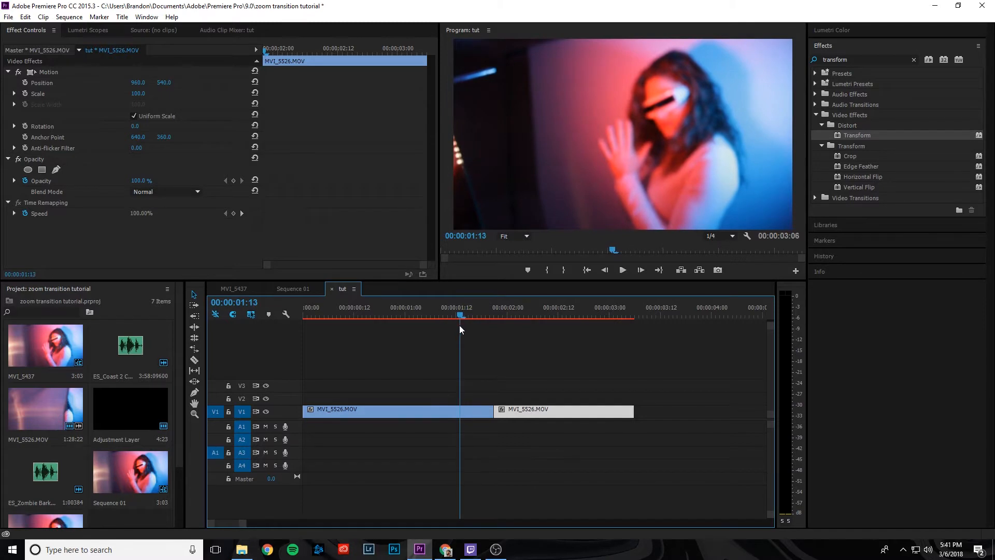
- Scrub around the cut between the MVI_5526 clips and park the playhead at 1:18
click(523, 315)
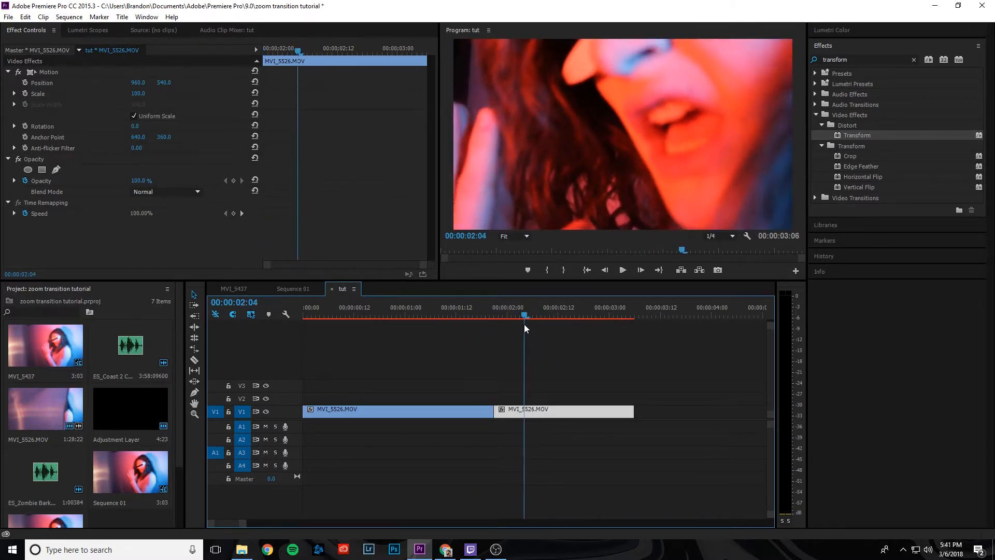
click(477, 314)
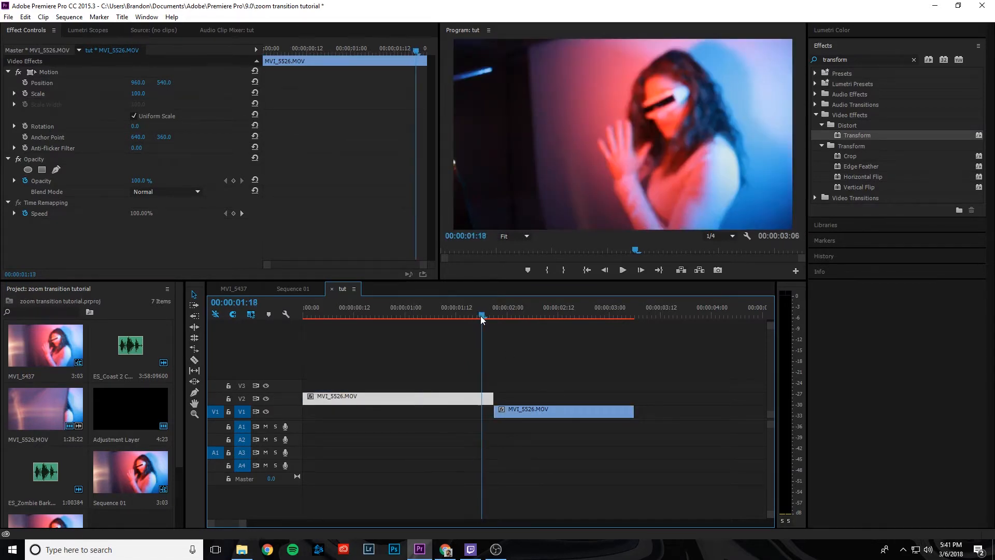
click(494, 316)
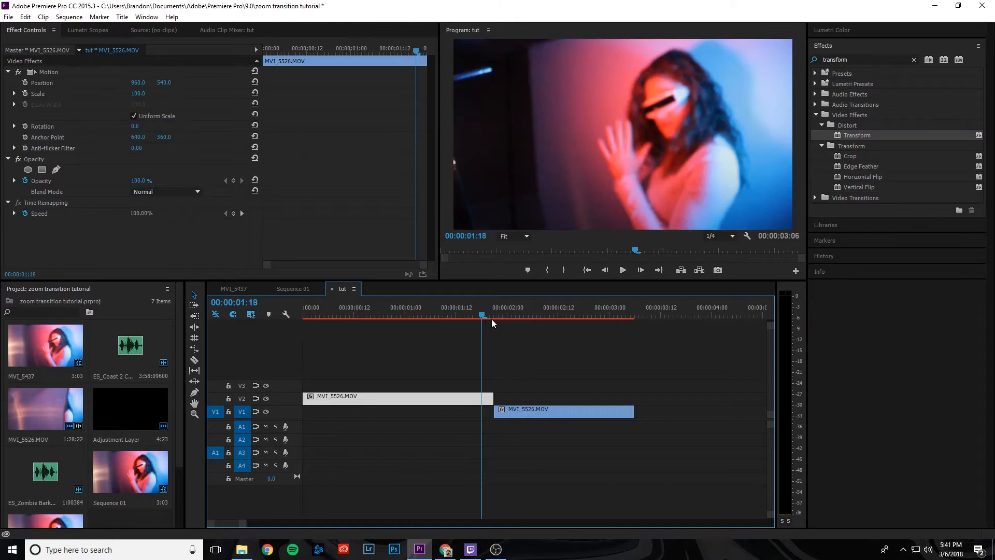
mouse_move(571, 413)
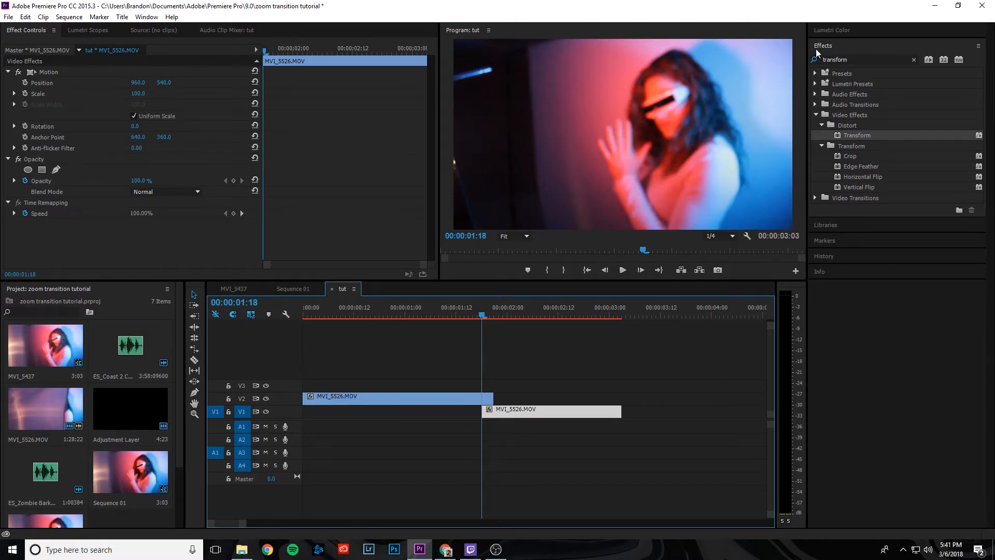
- Find Transform in the Effects search and start a Position keyframe at 1:18 on the V2 clip
triple_click(862, 59)
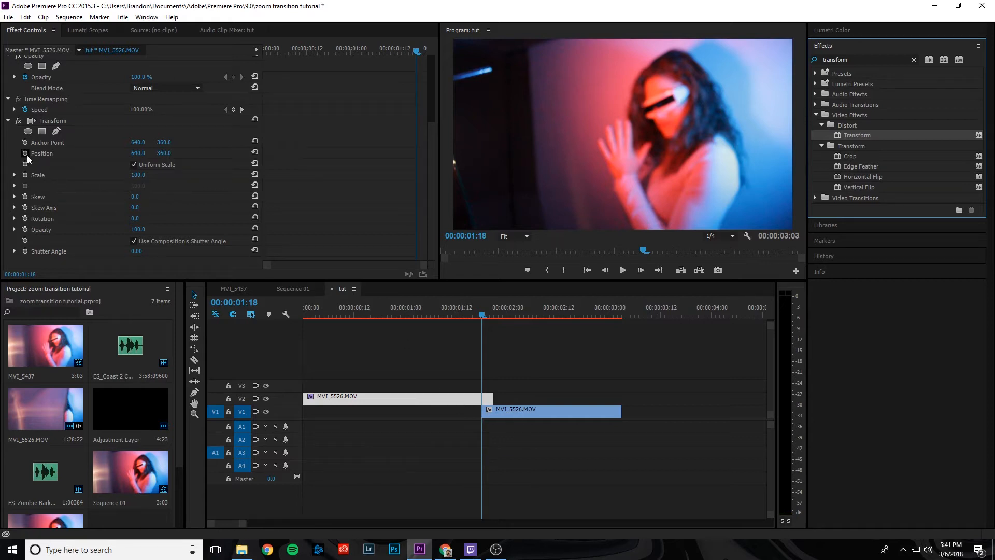
click(25, 181)
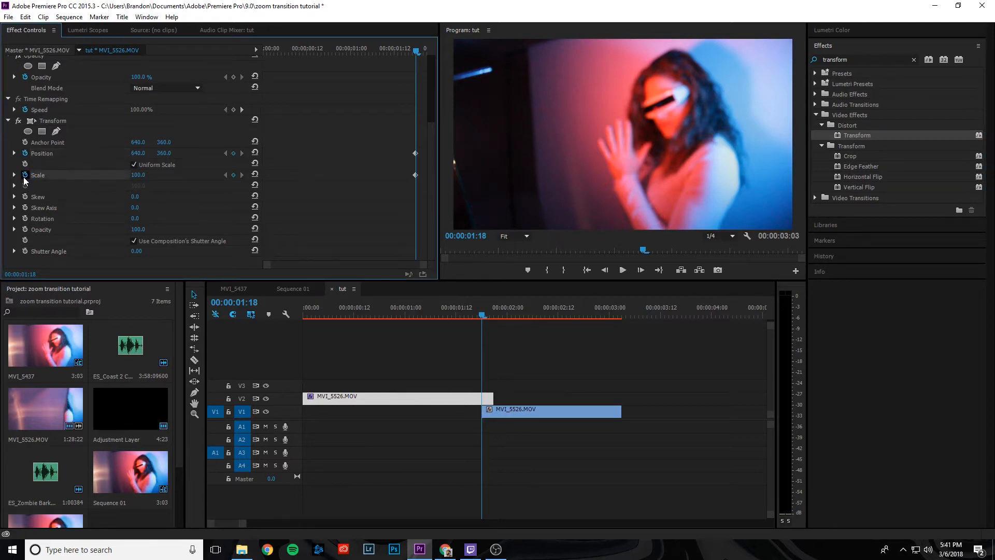
mouse_move(25, 218)
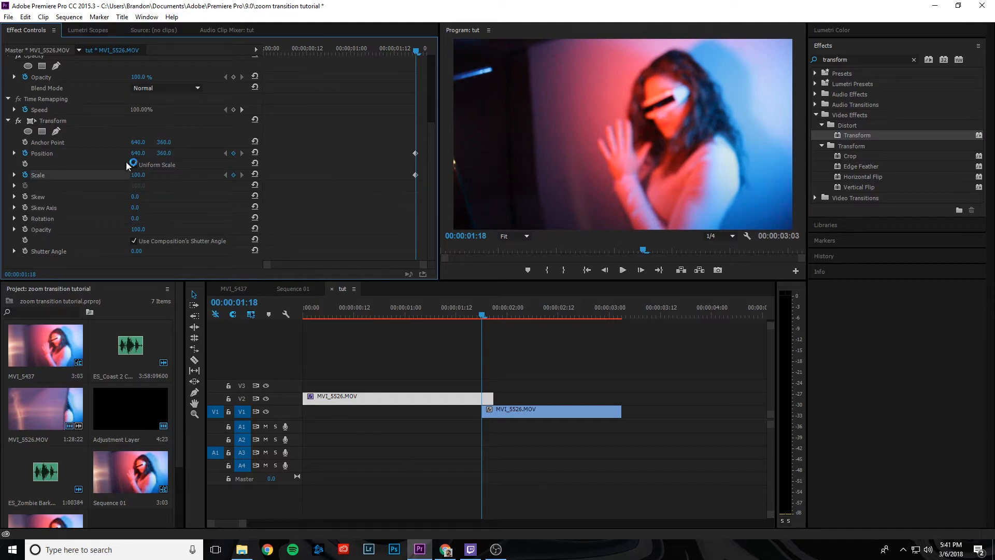
mouse_move(413, 265)
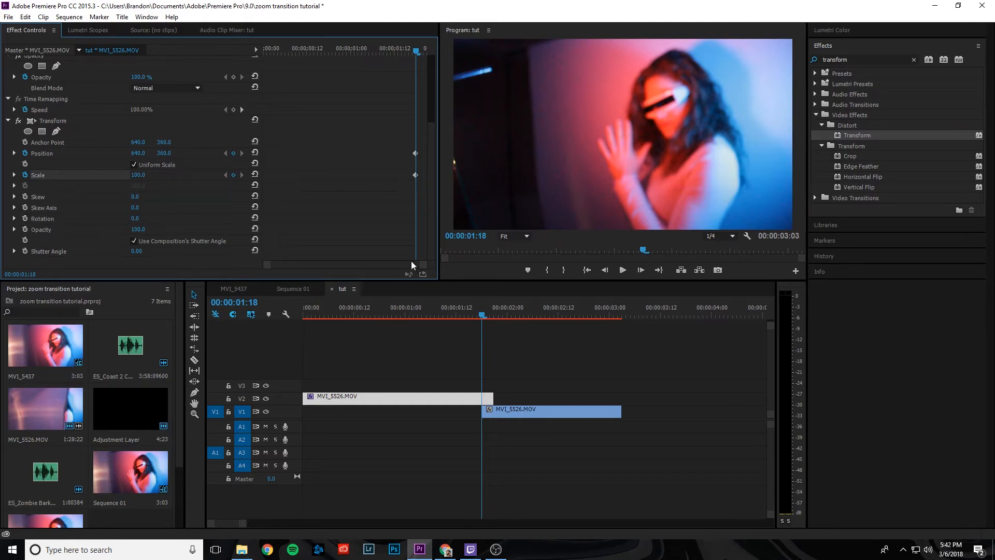
- At the top clip's final frames, lower its opacity to 25% to see the clip beneath
click(492, 316)
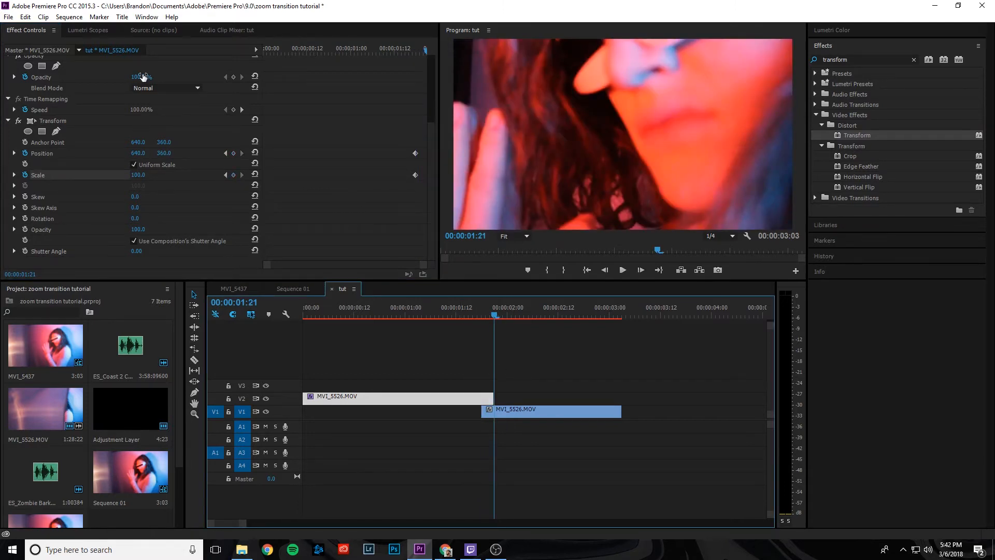
drag(138, 77, 138, 77)
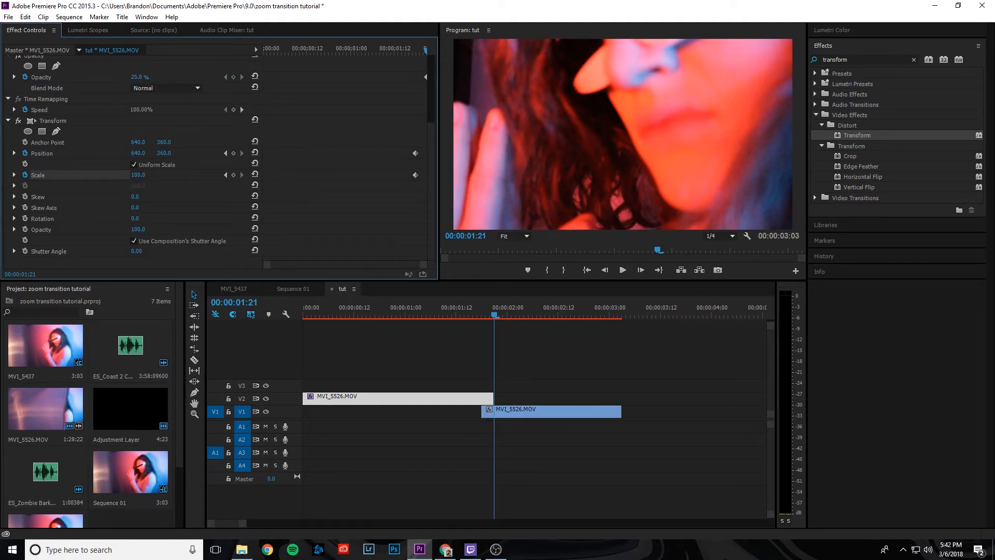
mouse_move(492, 396)
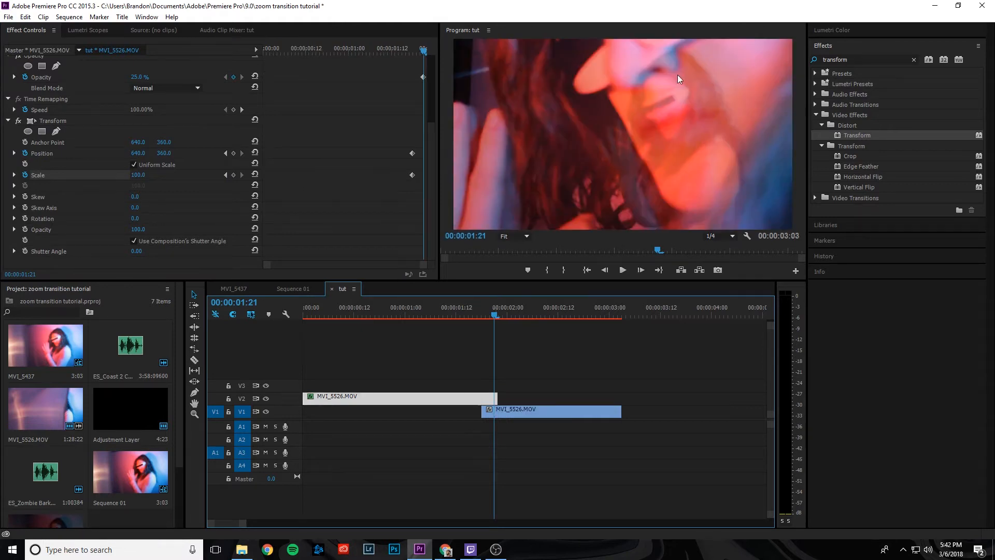
mouse_move(215, 200)
text(200)
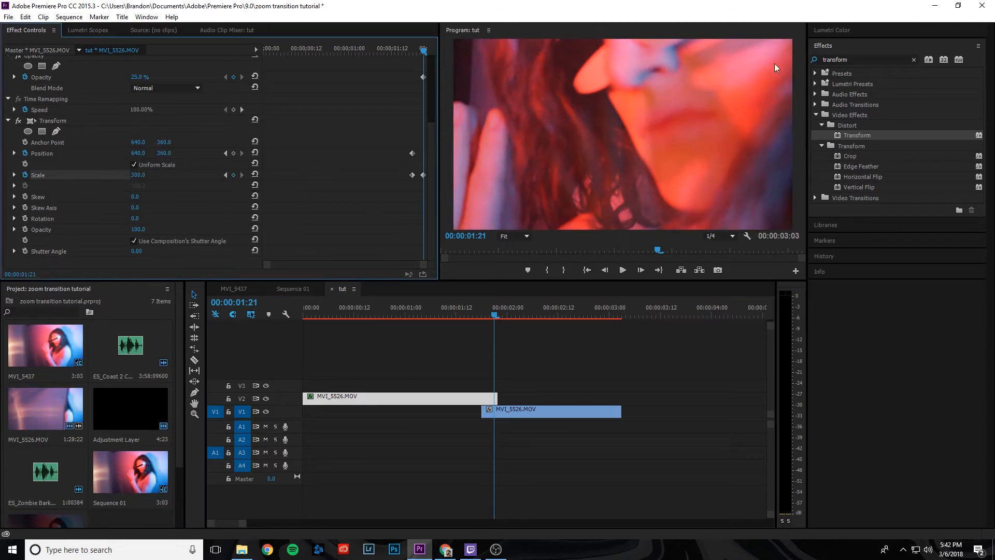
mouse_move(656, 60)
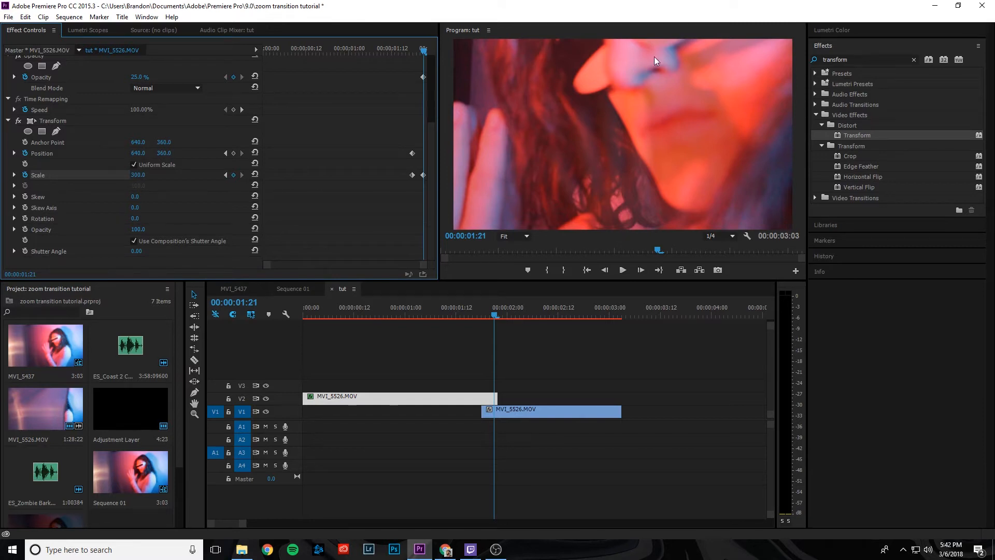
mouse_move(746, 122)
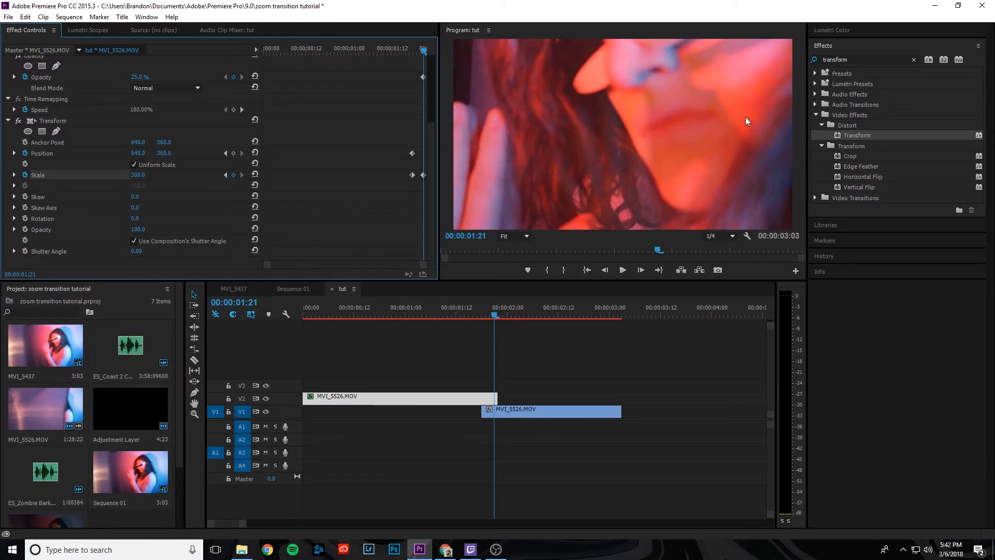
mouse_move(714, 118)
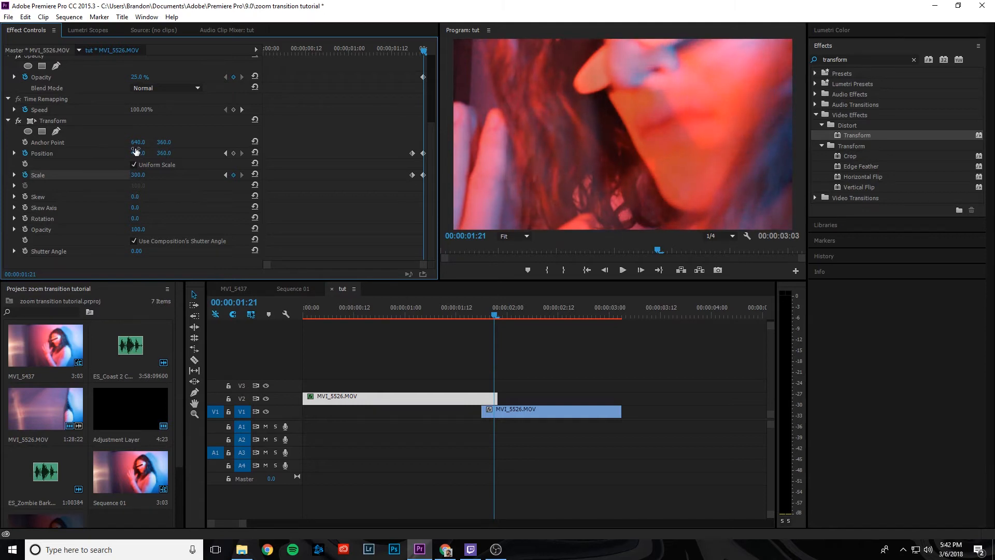
- Set the zoomed image's Transform position to 263, 408
drag(138, 152, 142, 153)
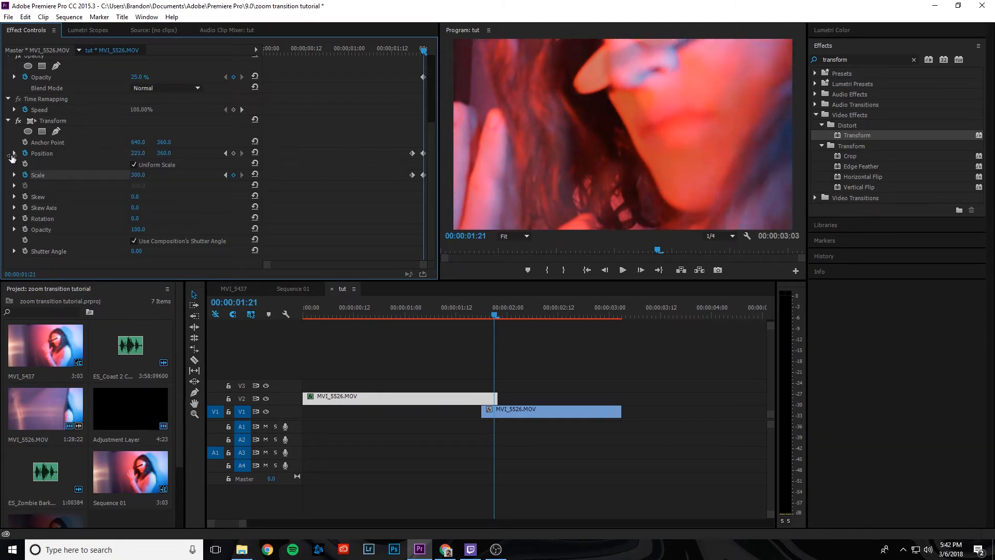
drag(137, 153, 165, 153)
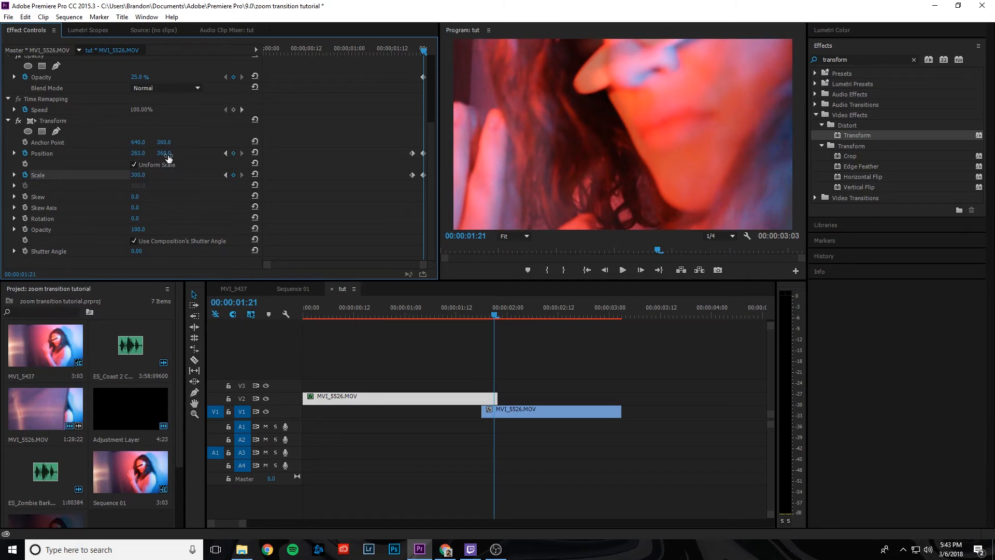
drag(163, 153, 163, 153)
text(408)
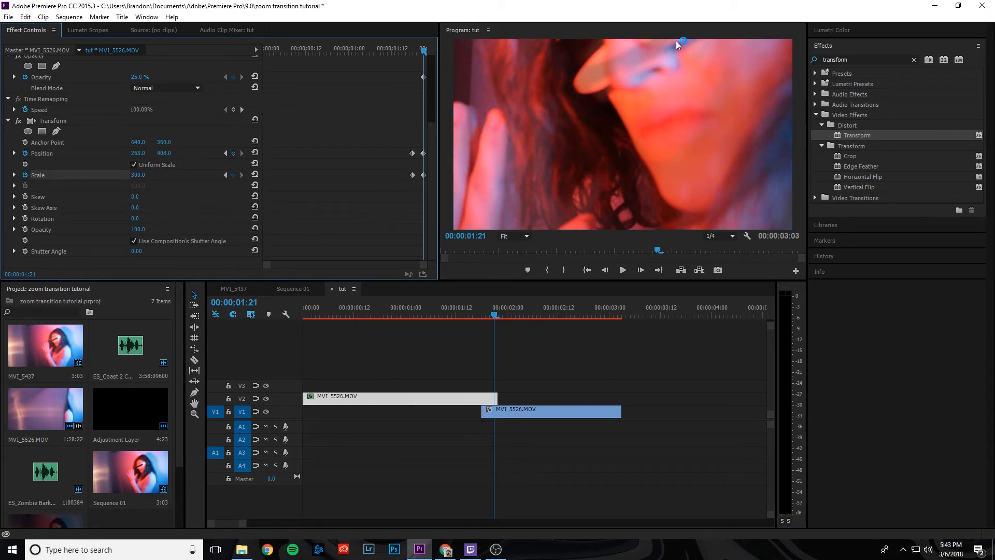
mouse_move(672, 157)
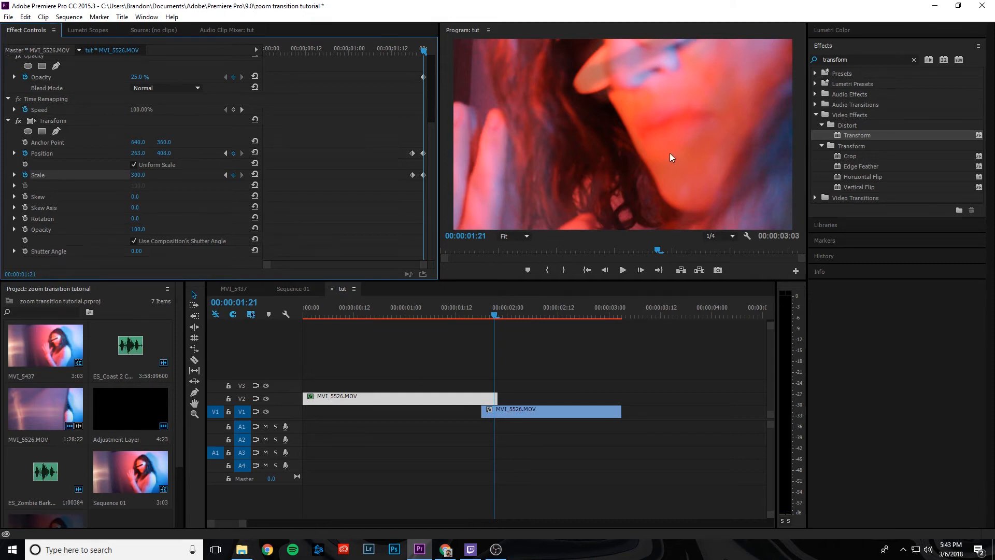
mouse_move(482, 387)
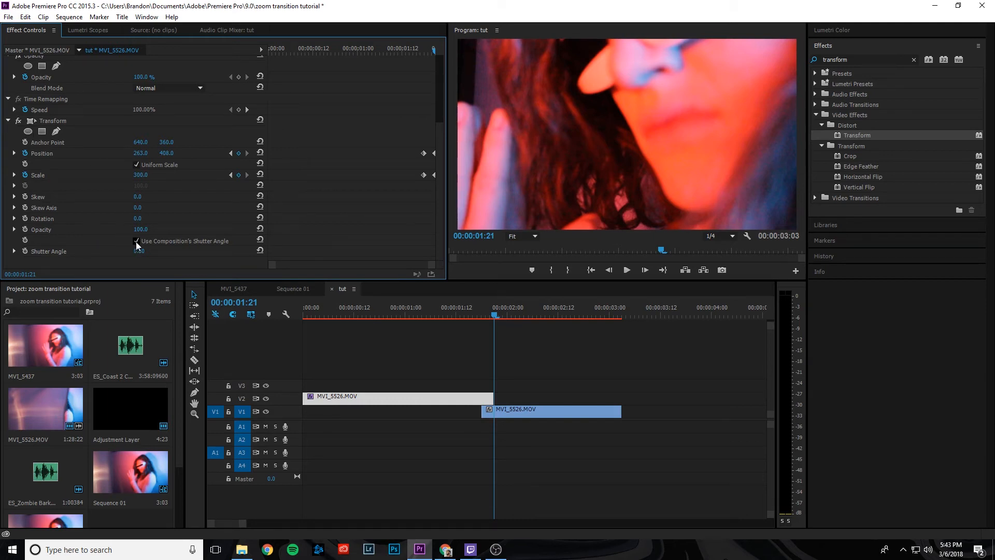
- Stop using the composition's shutter angle so Transform gets its own 180 value
double_click(141, 250)
text(180)
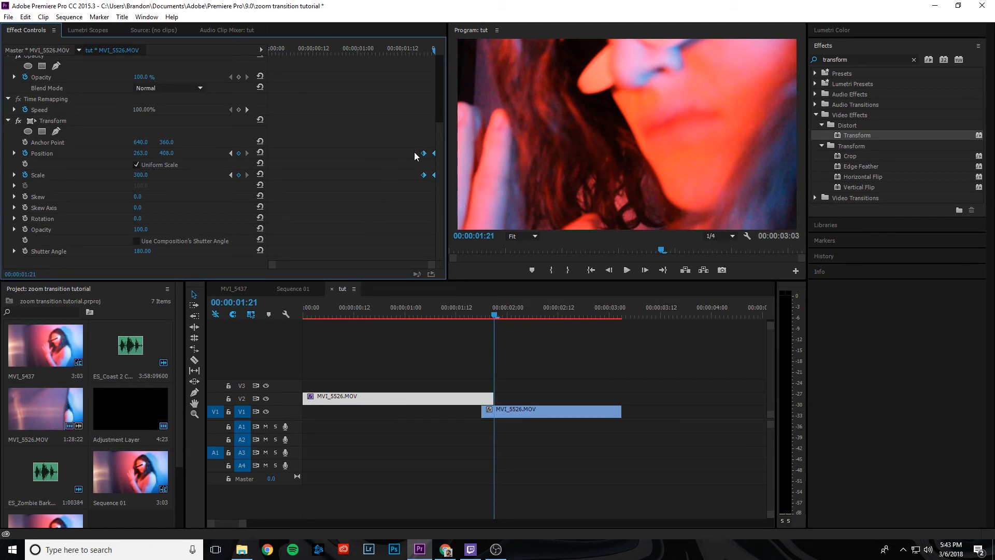
- Give the selected Transform keyframes Bezier temporal interpolation and jump earlier to preview
right_click(422, 156)
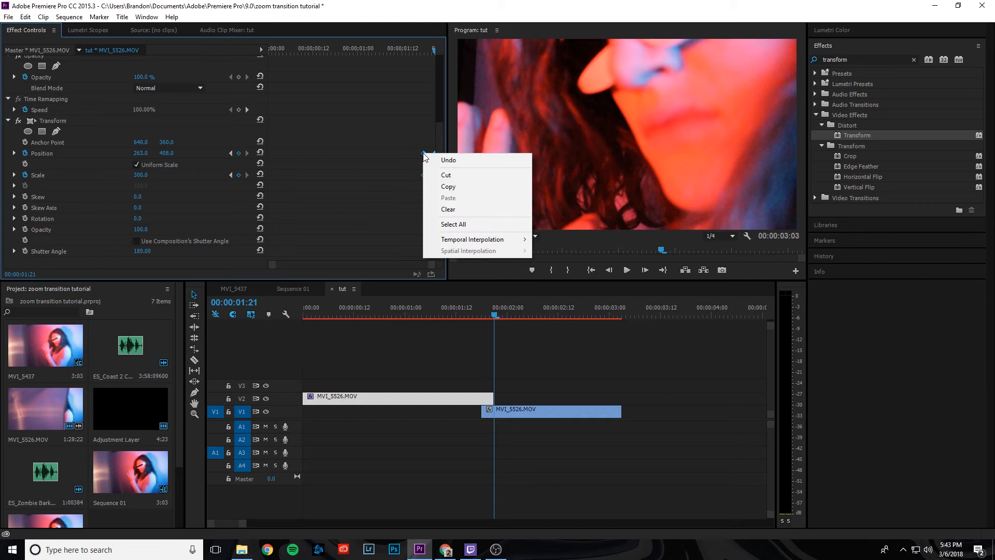
mouse_move(472, 240)
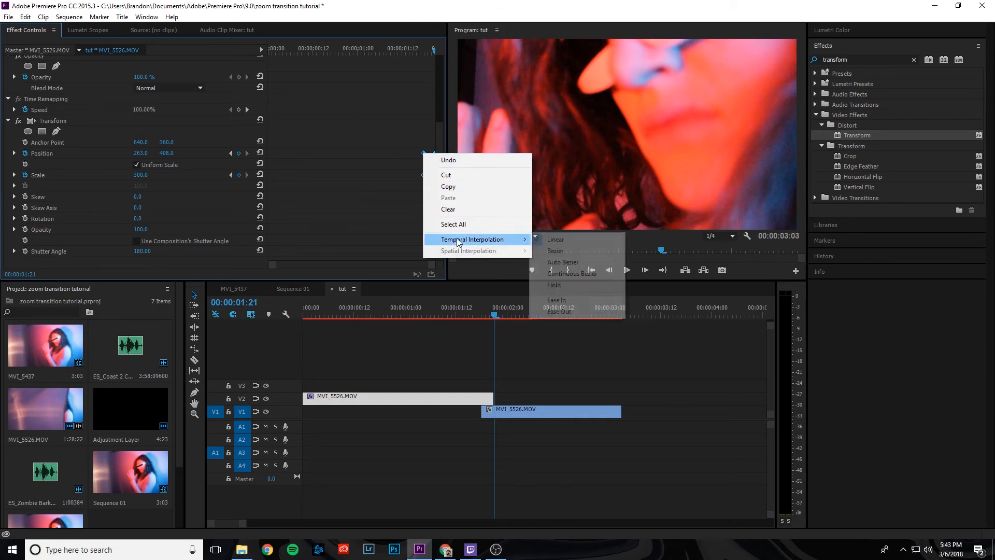
mouse_move(561, 250)
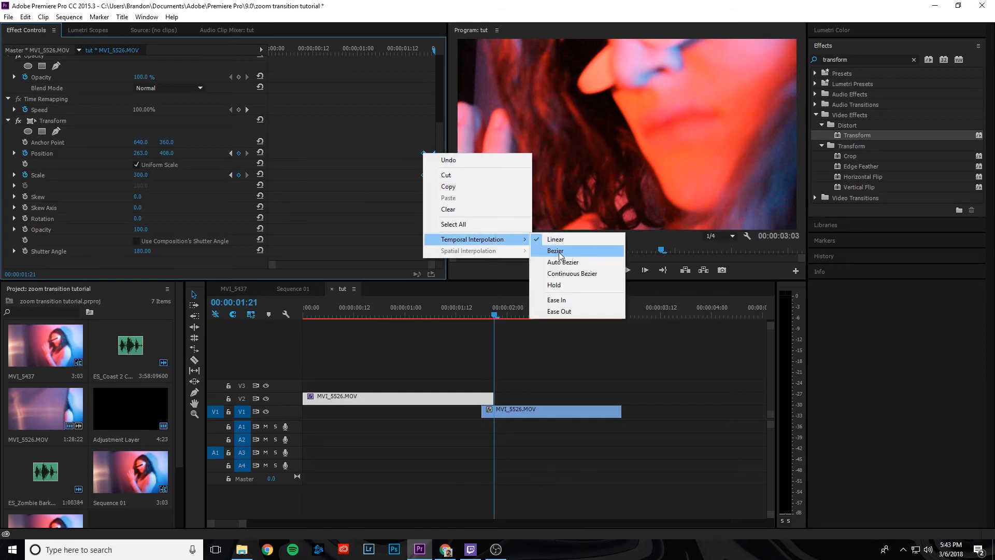
click(555, 249)
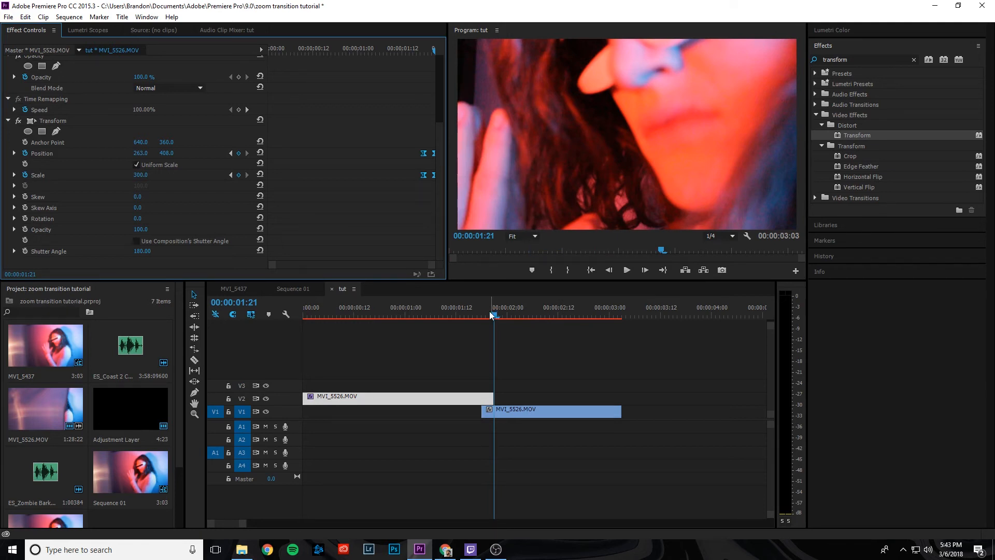
click(388, 314)
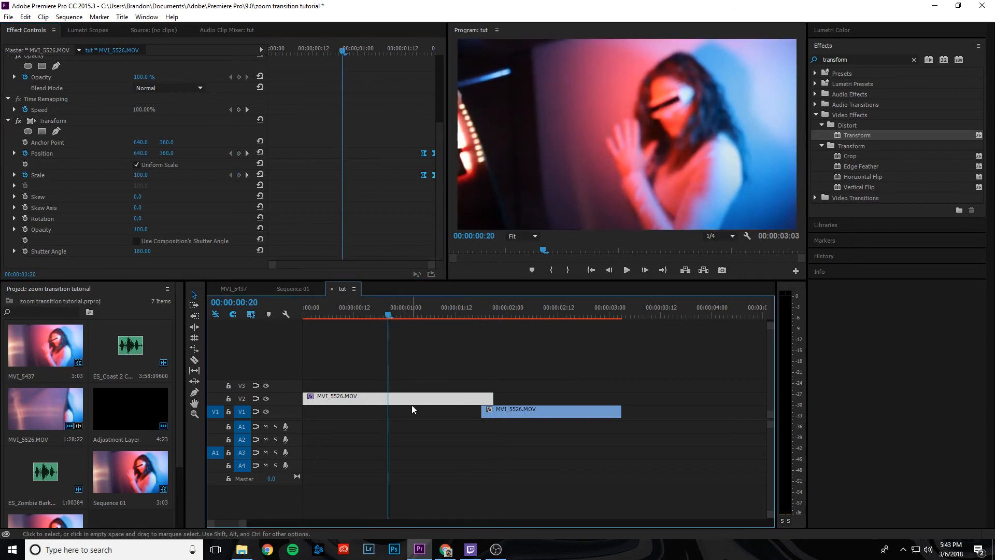